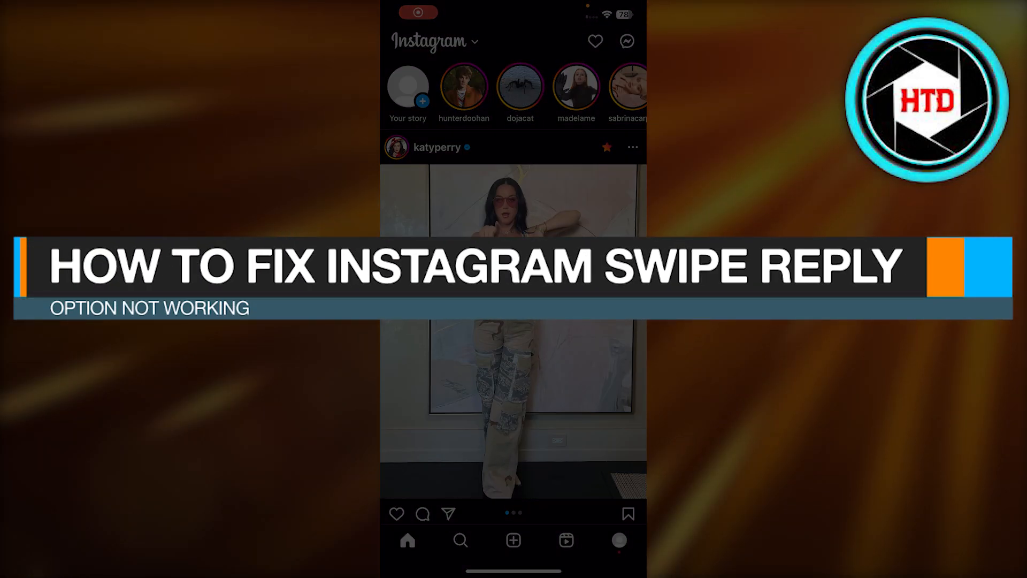
Browse the feed, then go to the direct-message inbox and enter the first conversation.
scroll("down", 3)
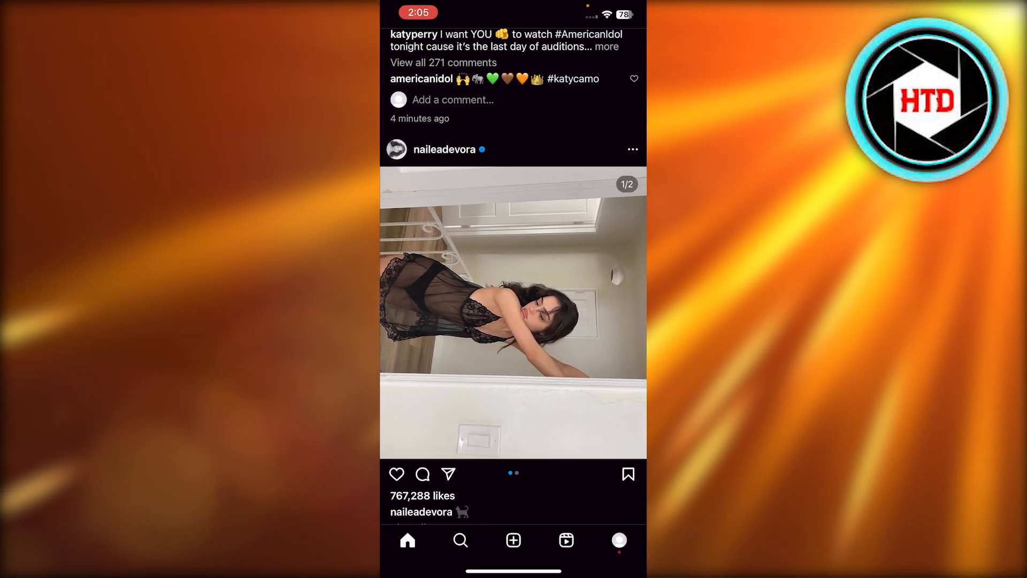
scroll("up", 3)
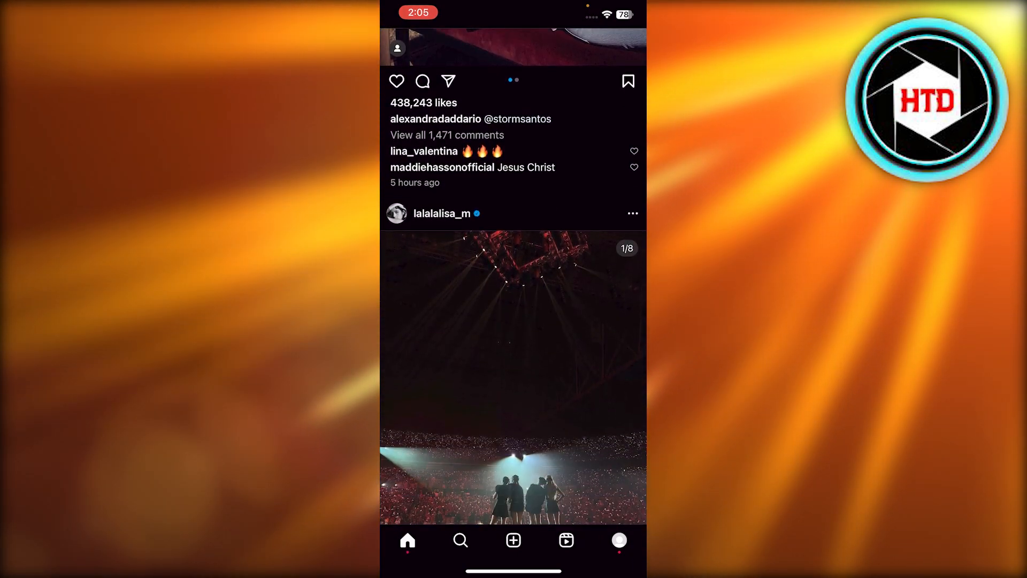
scroll("up", 3)
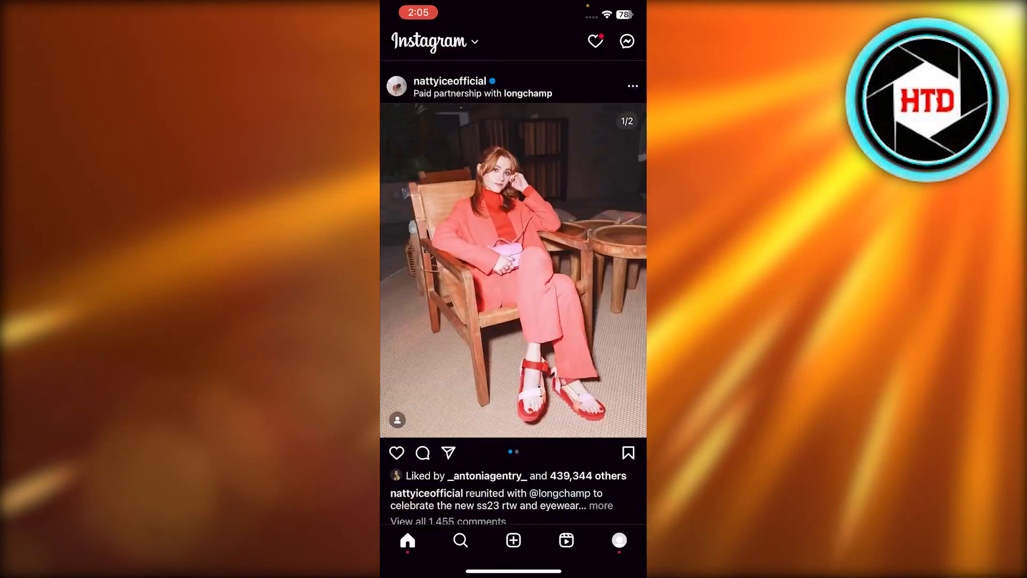
scroll("down", 3)
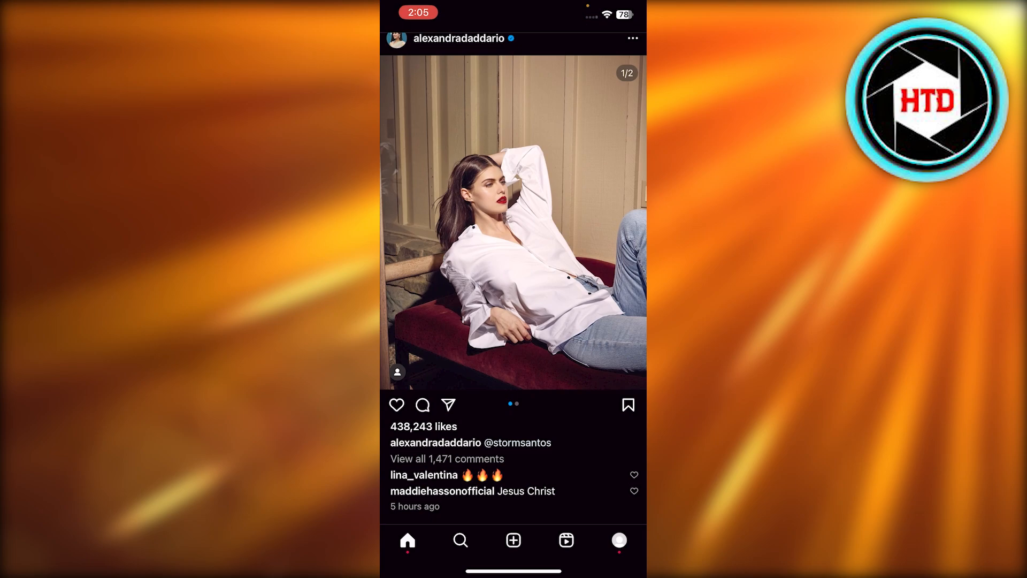
scroll("up", 3)
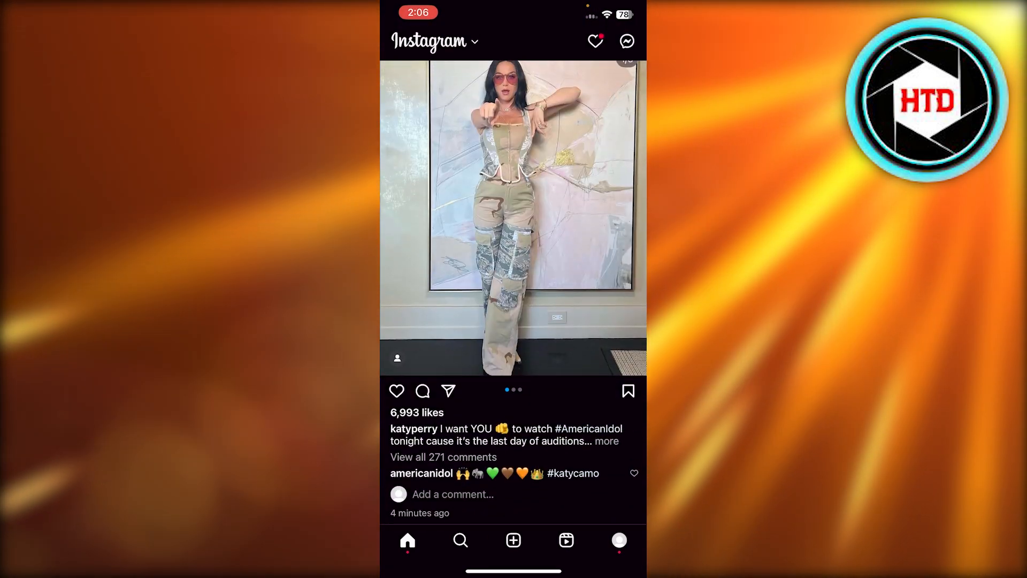
left_click(626, 42)
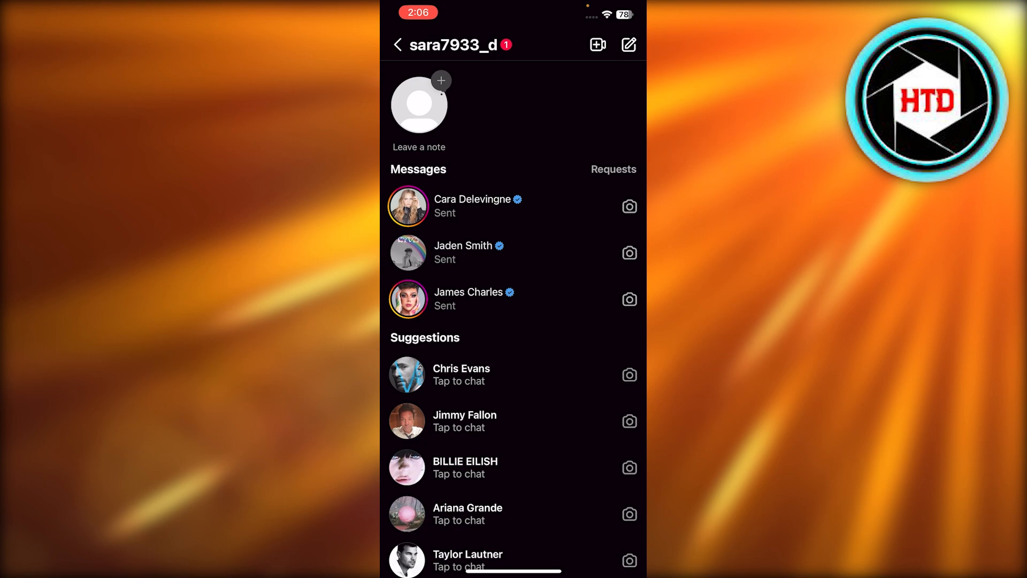
left_click(471, 205)
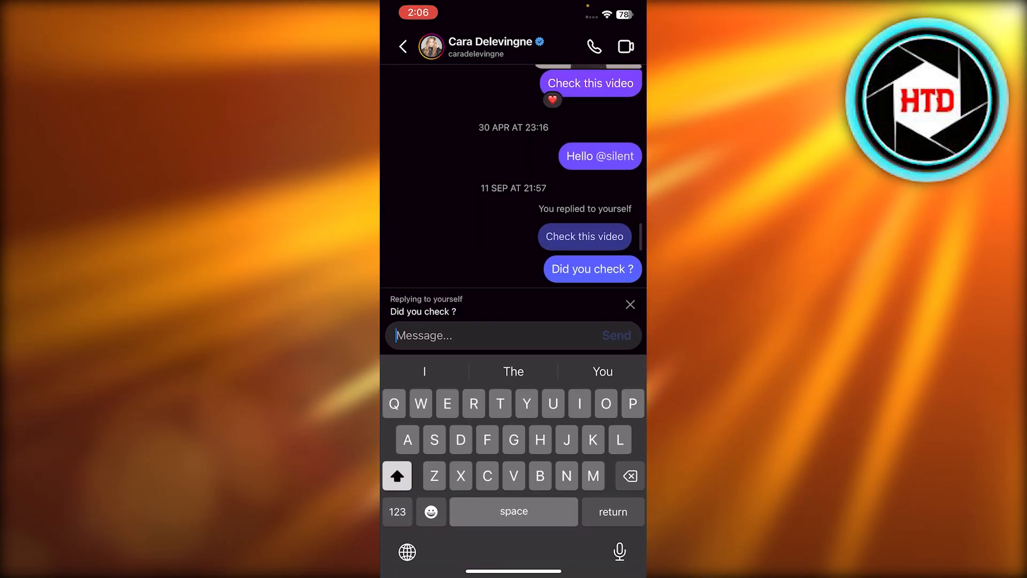
Cancel the reply to the latest message and start a swipe reply to the earlier 'Hello' greeting.
left_click(629, 303)
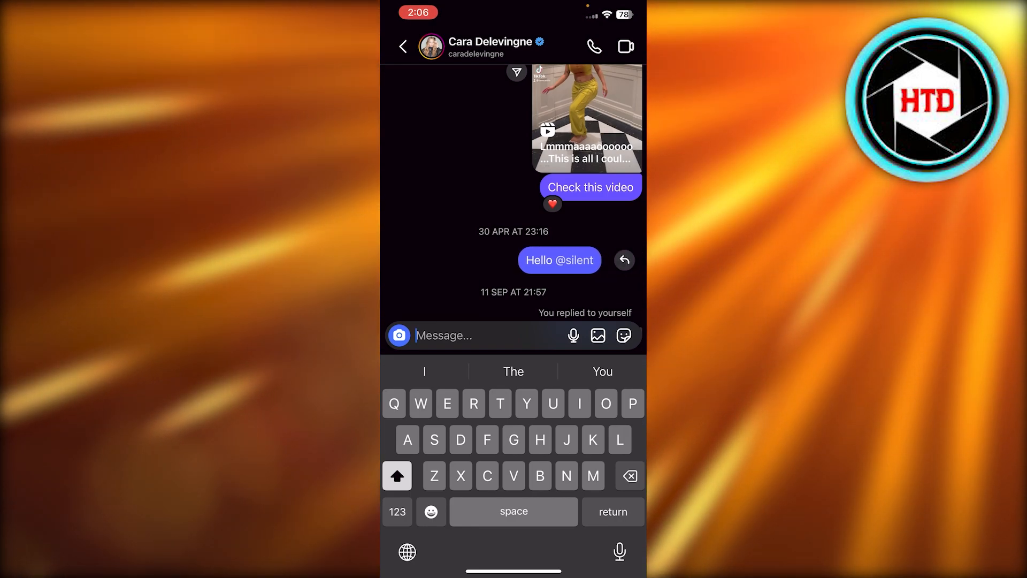
left_click(623, 259)
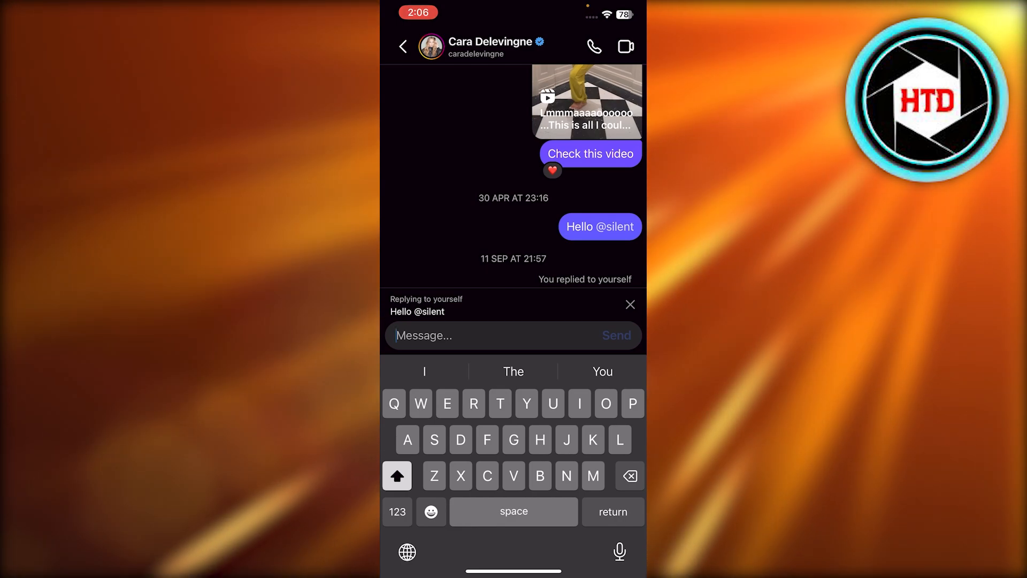
left_click(628, 305)
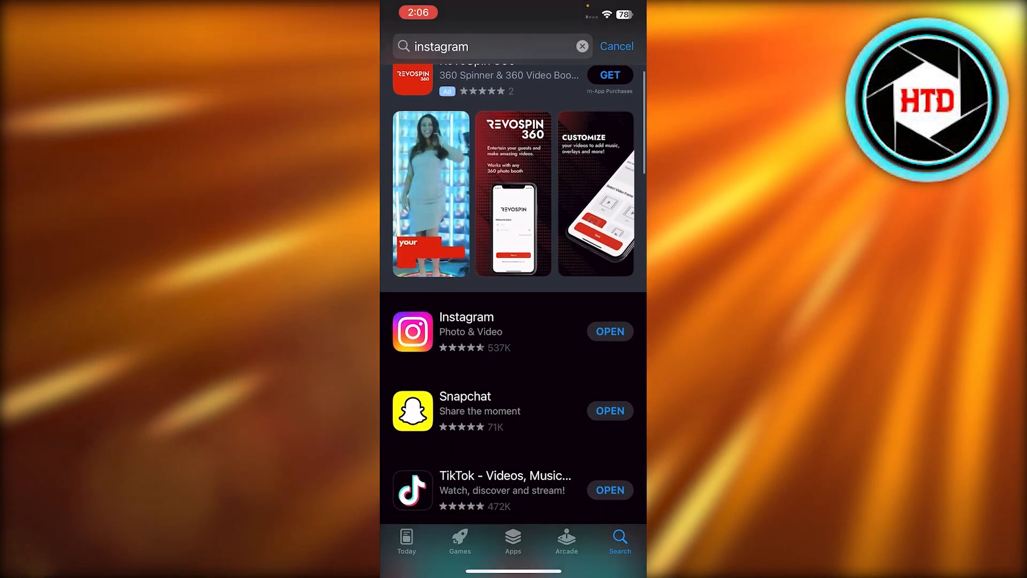
Show Instagram's App Store page and scroll through What's New to check its version and update status.
left_click(465, 317)
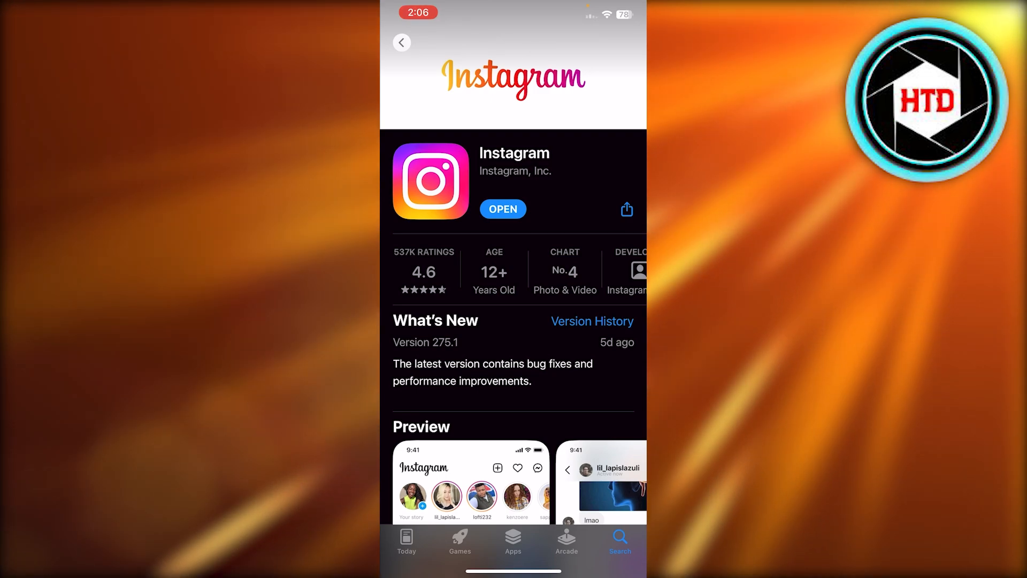
scroll("down", 3)
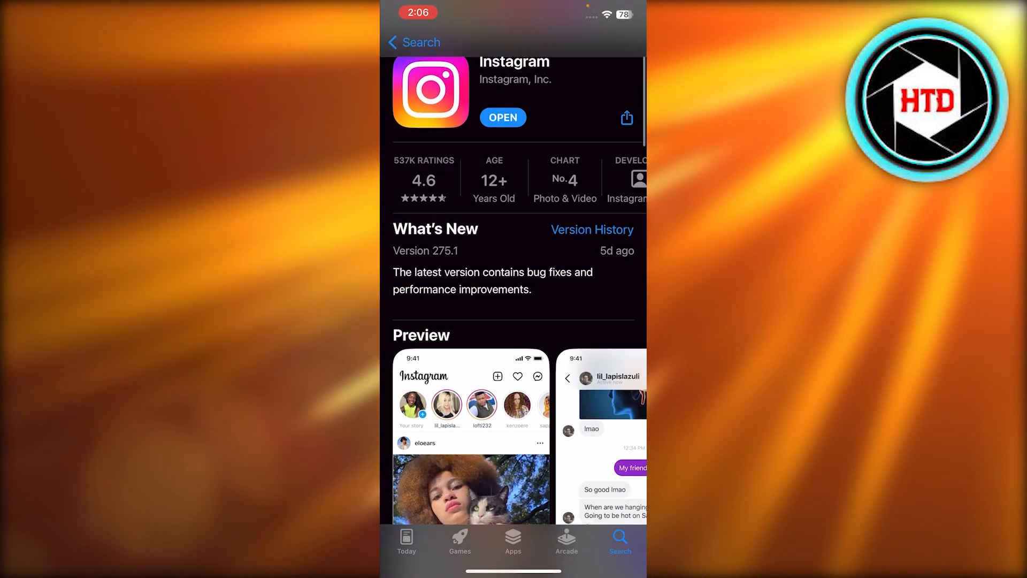
scroll("down", 3)
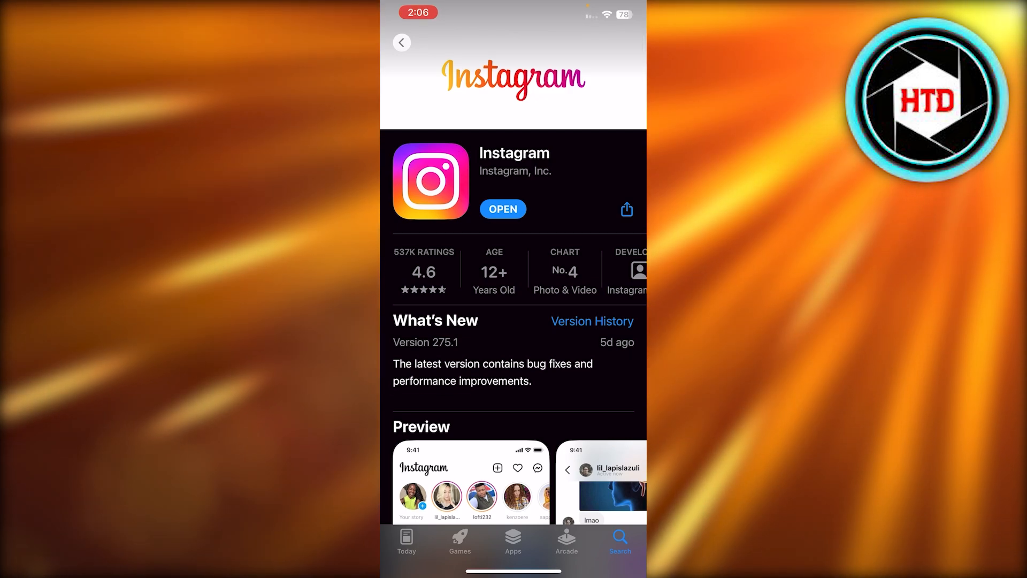
scroll("down", 3)
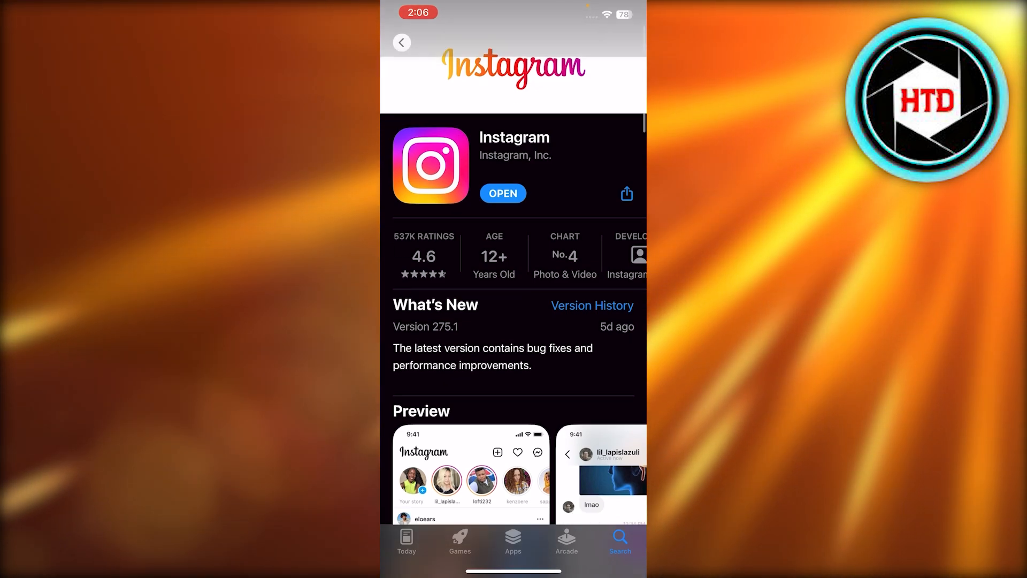
scroll("down", 3)
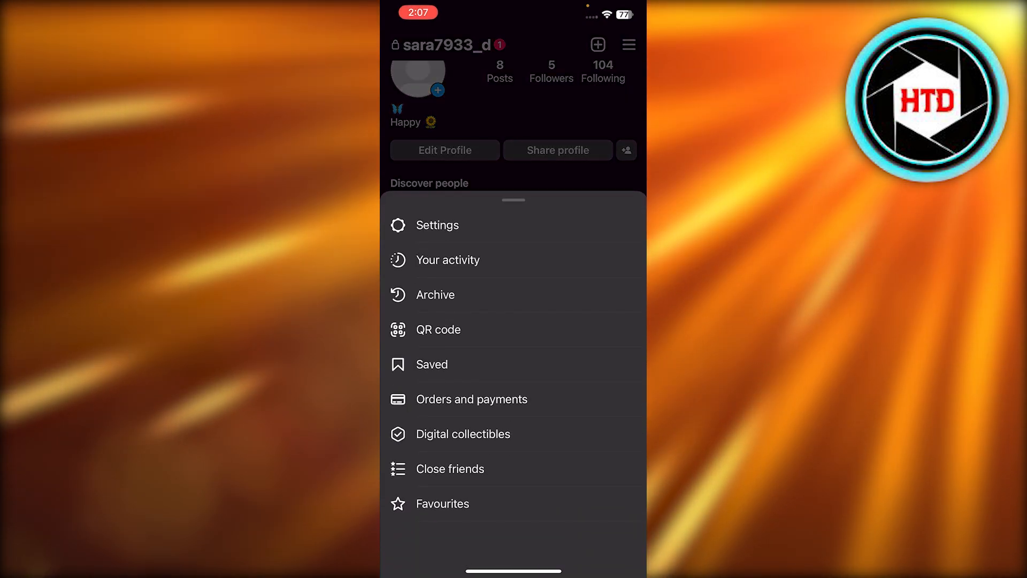
From Settings, go to Help > Report a Problem and read the guide on reporting abuse or spam.
left_click(437, 224)
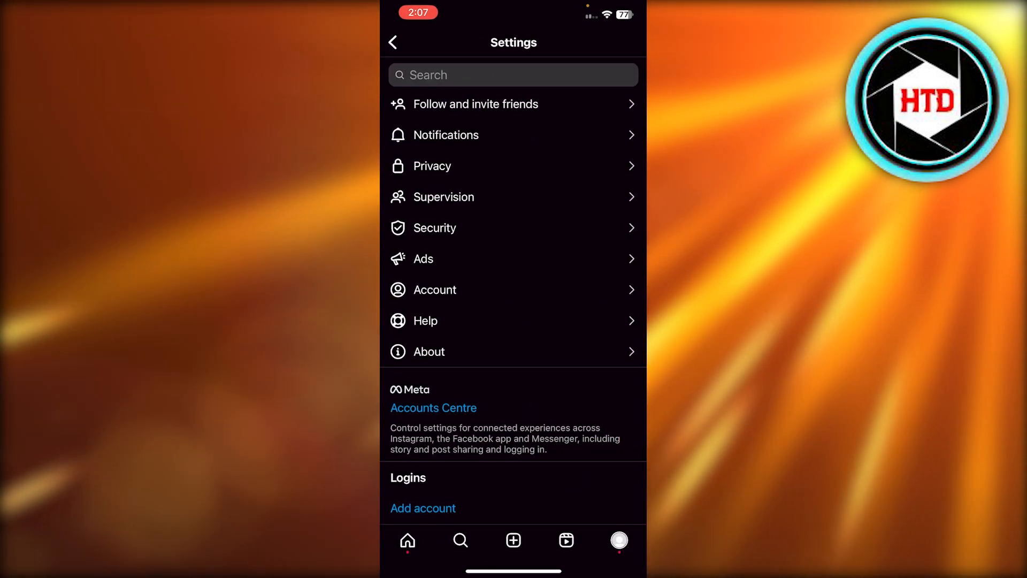
left_click(513, 320)
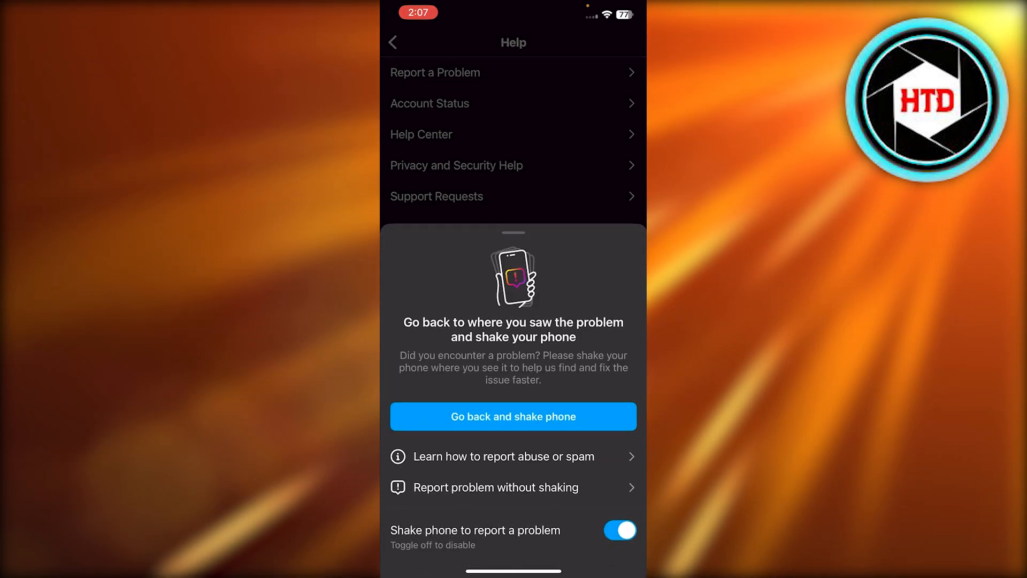
left_click(500, 456)
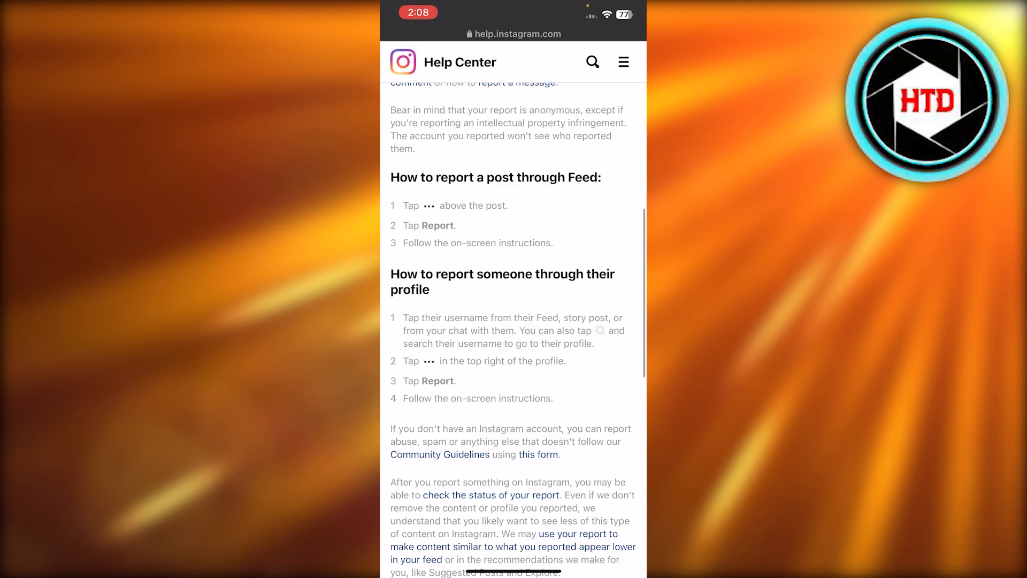
Close the Help Center article and navigate back to the profile page.
scroll("up", 3)
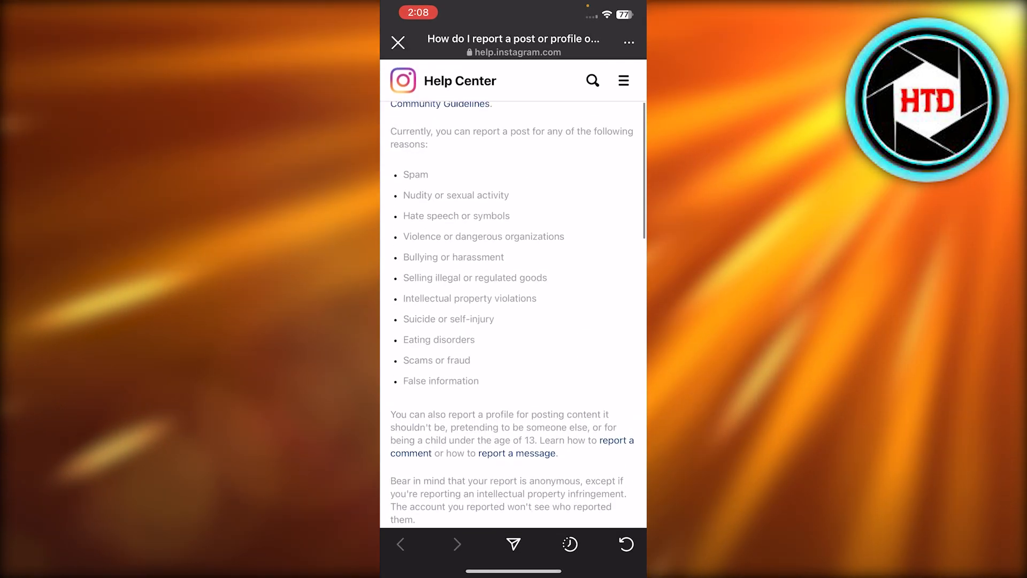
left_click(398, 42)
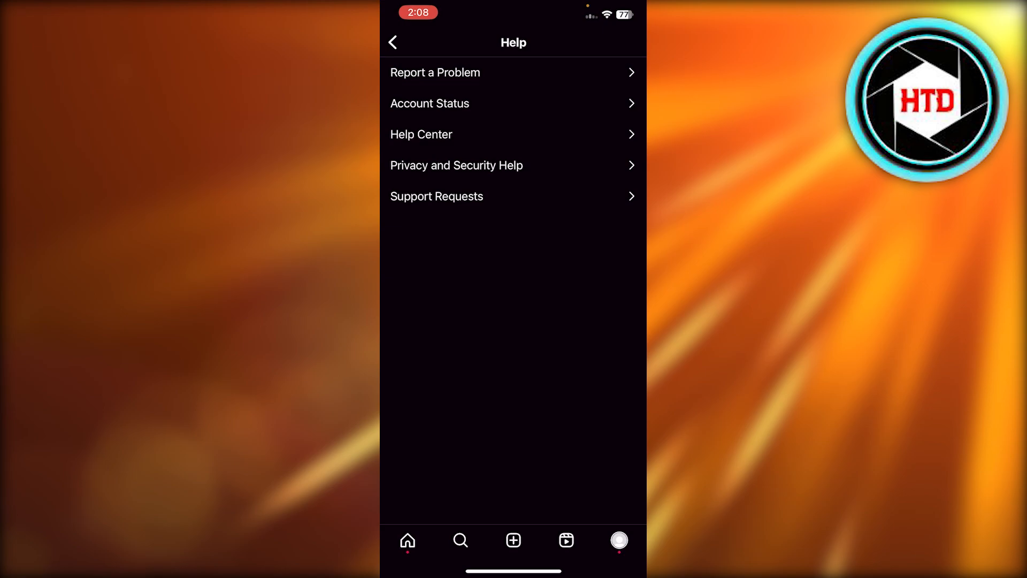
left_click(392, 42)
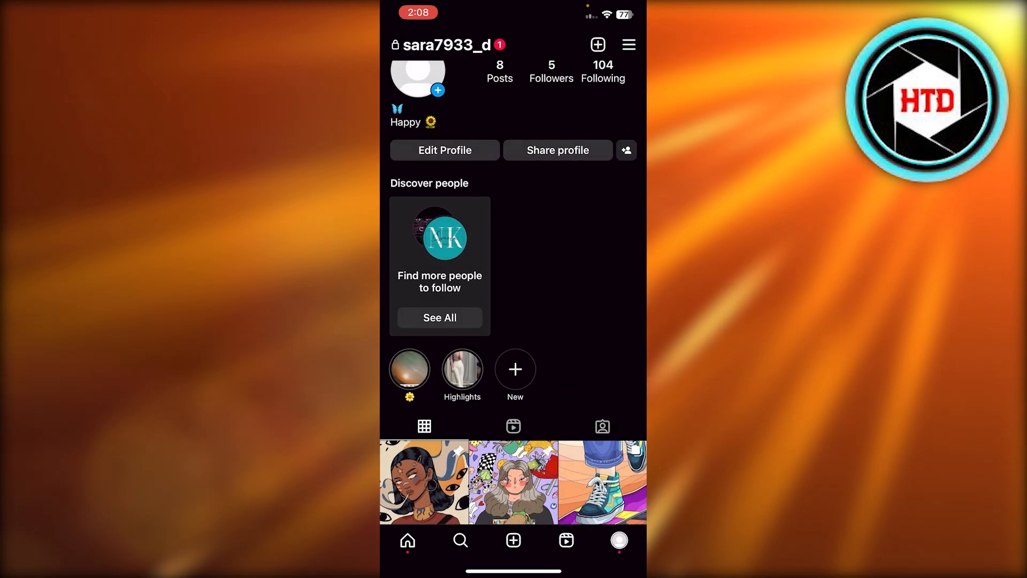
Return to the Home tab and scroll through several feed posts, including a sponsored one.
scroll("up", 3)
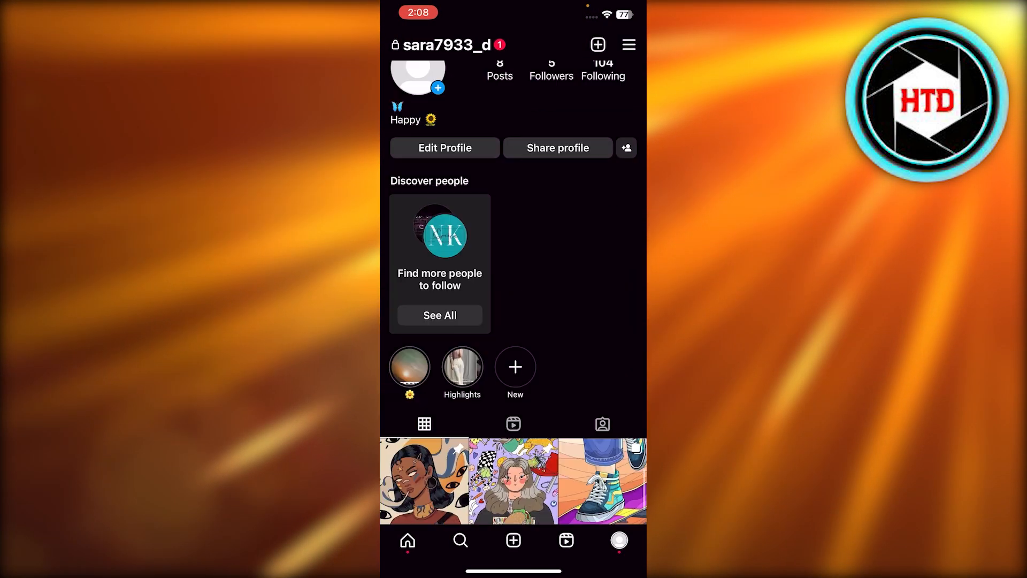
left_click(407, 539)
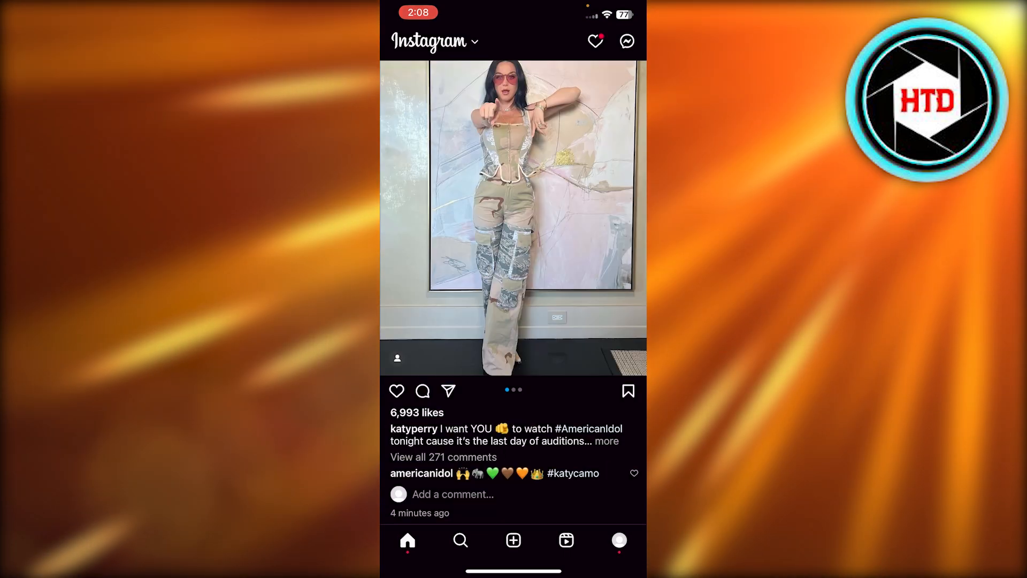
scroll("down", 3)
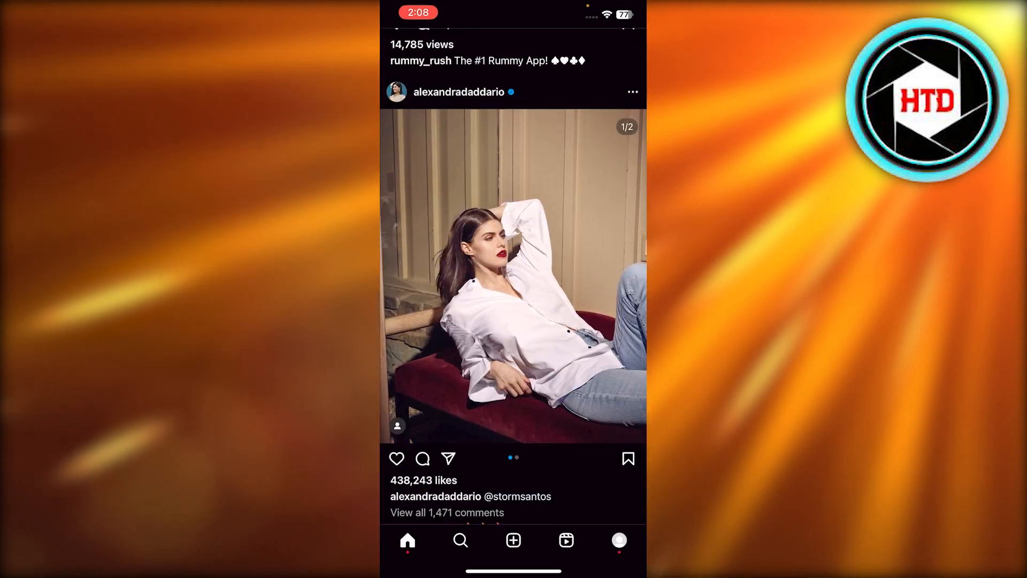
scroll("up", 3)
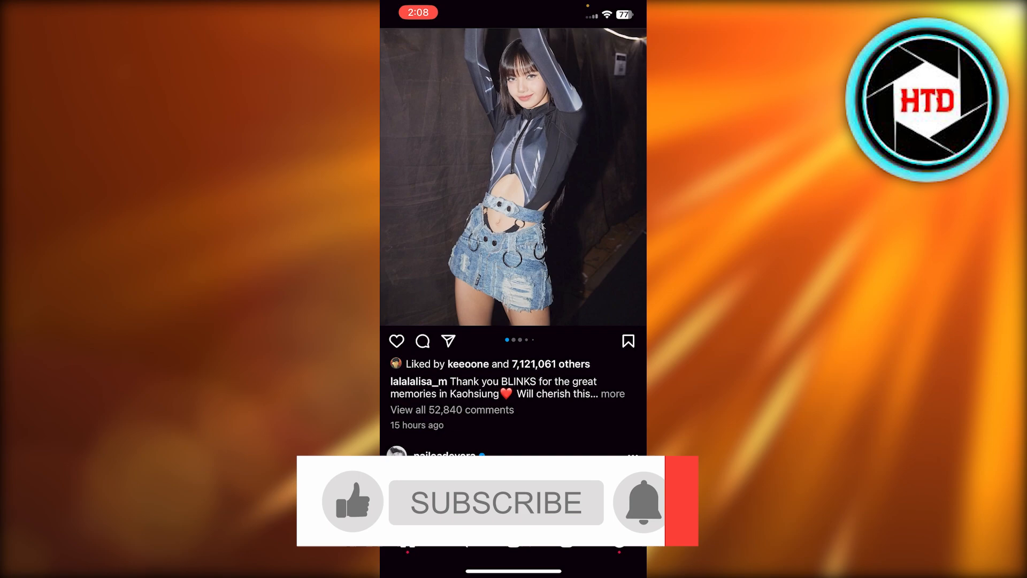
scroll("up", 3)
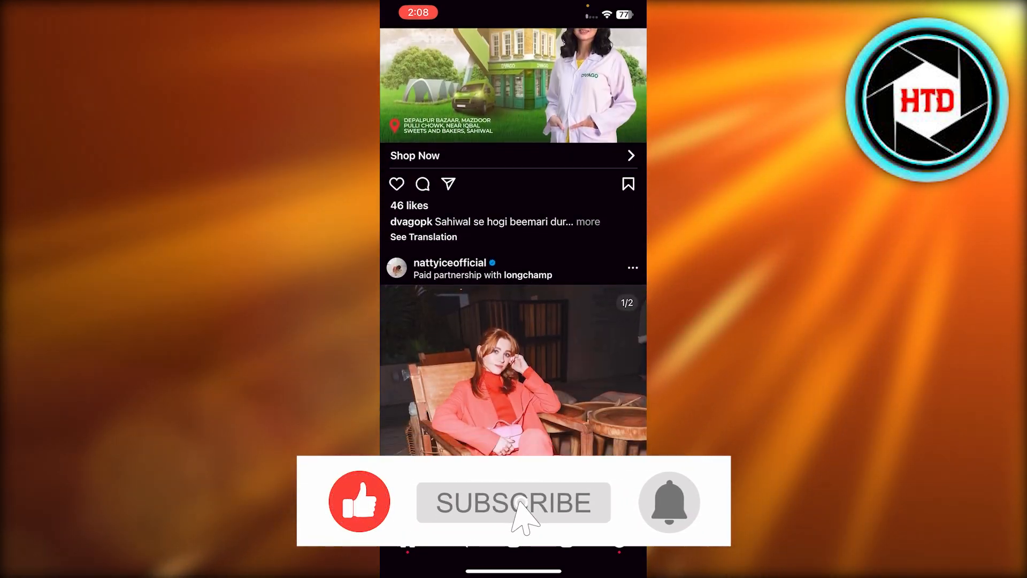